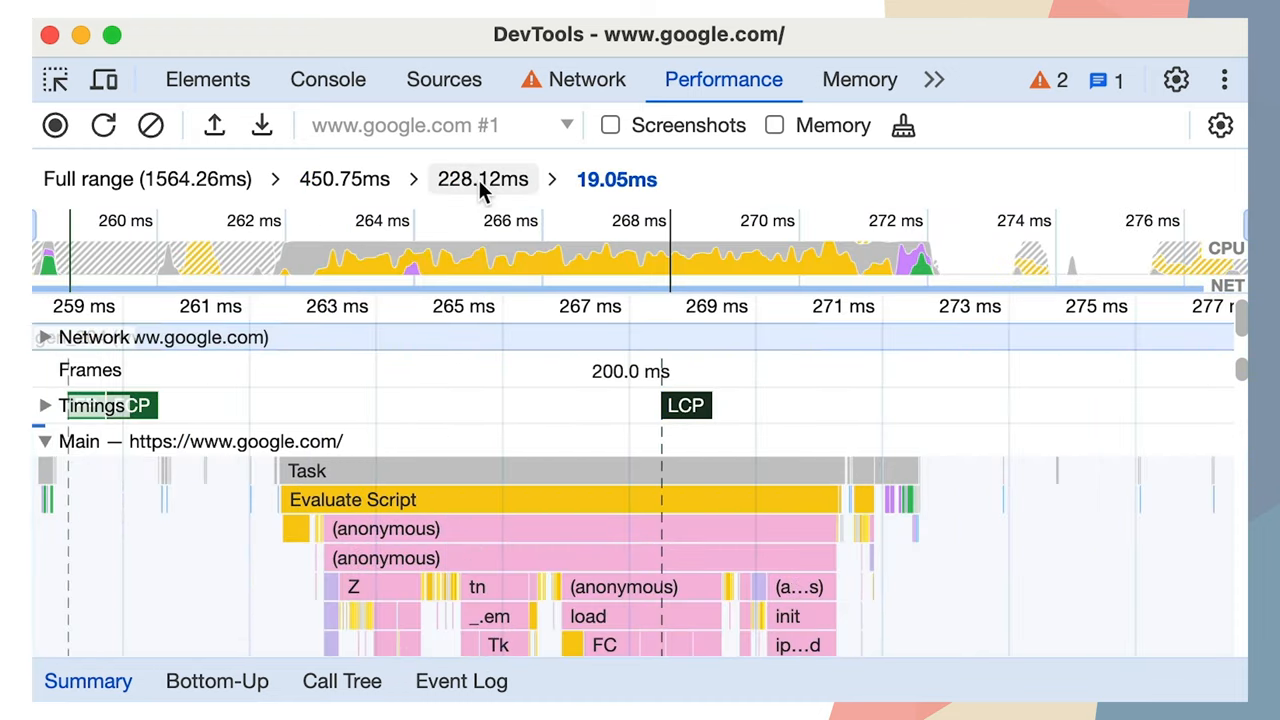
Step: Zoom the timeline back out to the 450.75 ms breadcrumb, dropping the 228.12 ms and 19.05 ms levels
click(344, 180)
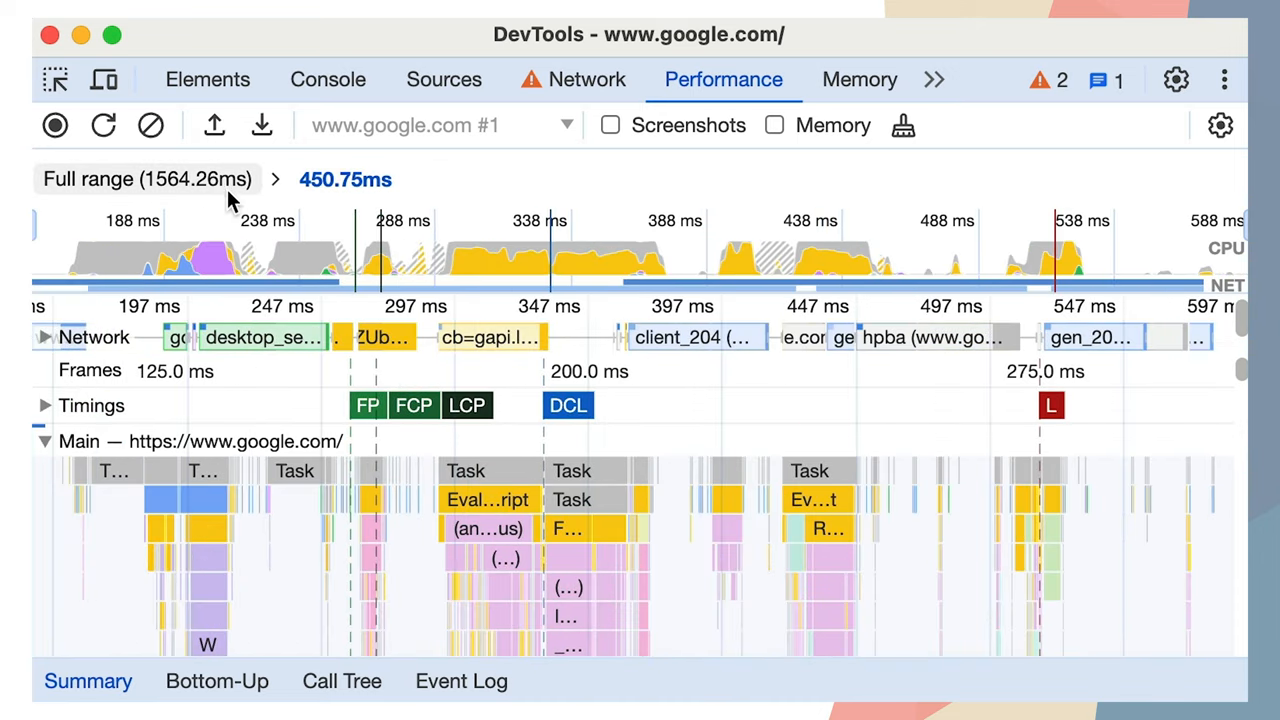